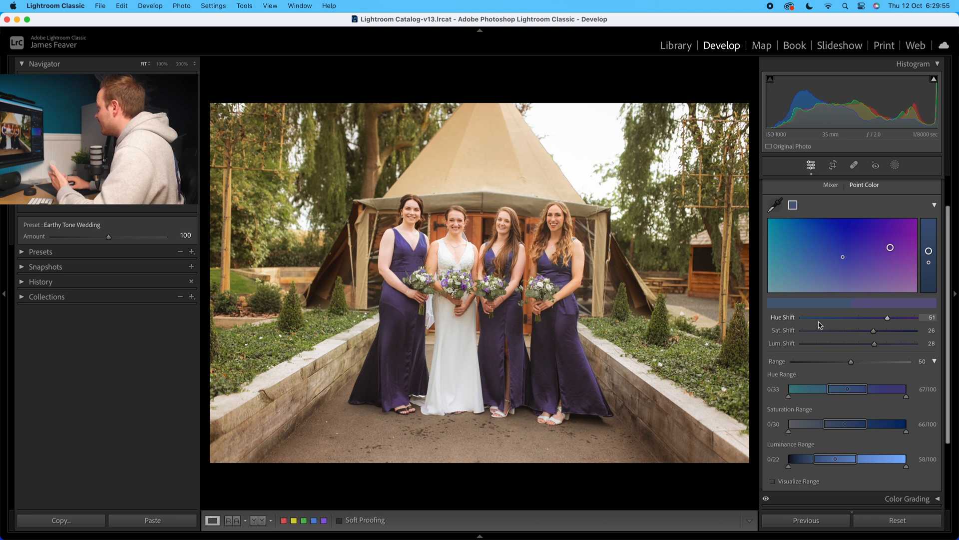
# Step: Enable Visualize Range in Point Color to preview the targeted purple dresses and flowers
pyautogui.click(773, 480)
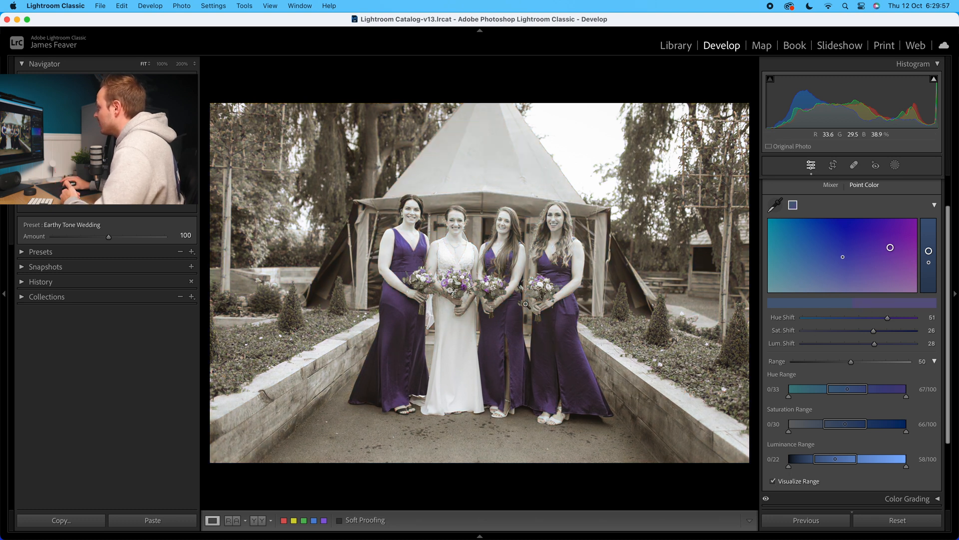